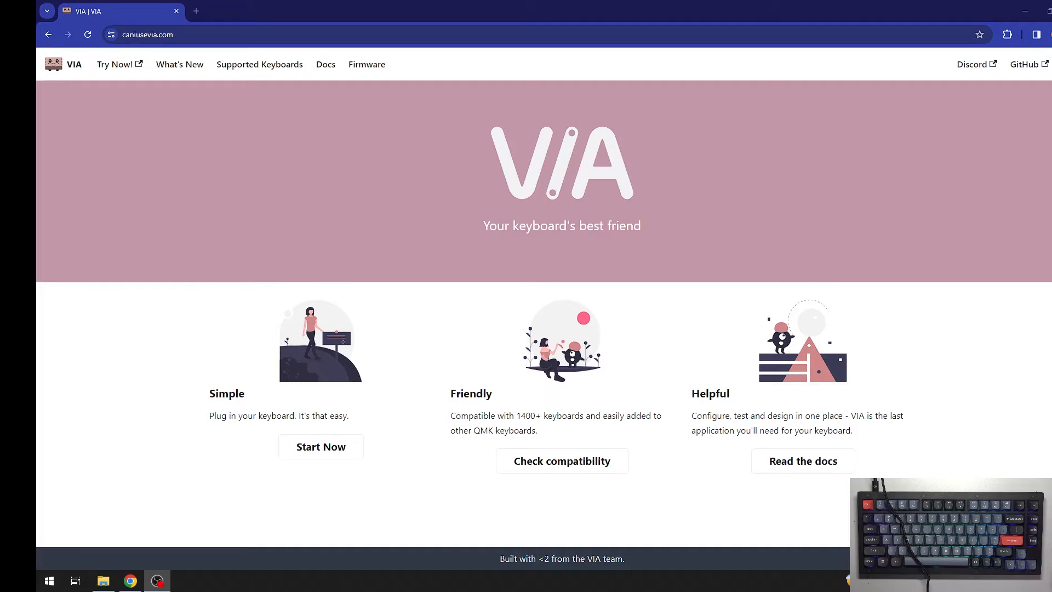
mouse_move(487, 4)
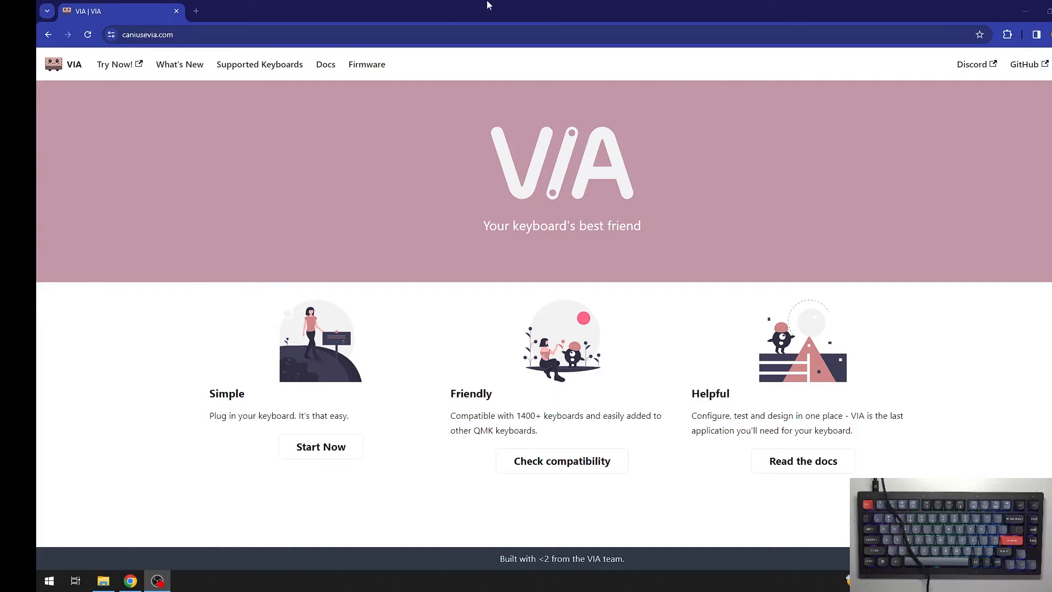
Step: Launch the VIA web app at usevia.app and request authorization for a connected keyboard
left_click(148, 34)
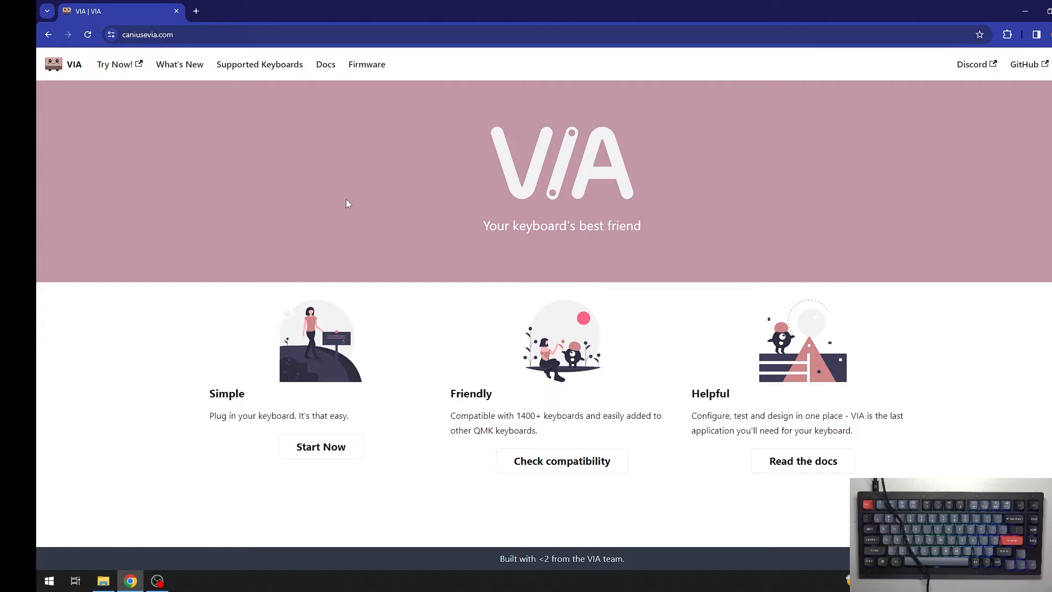
mouse_move(164, 52)
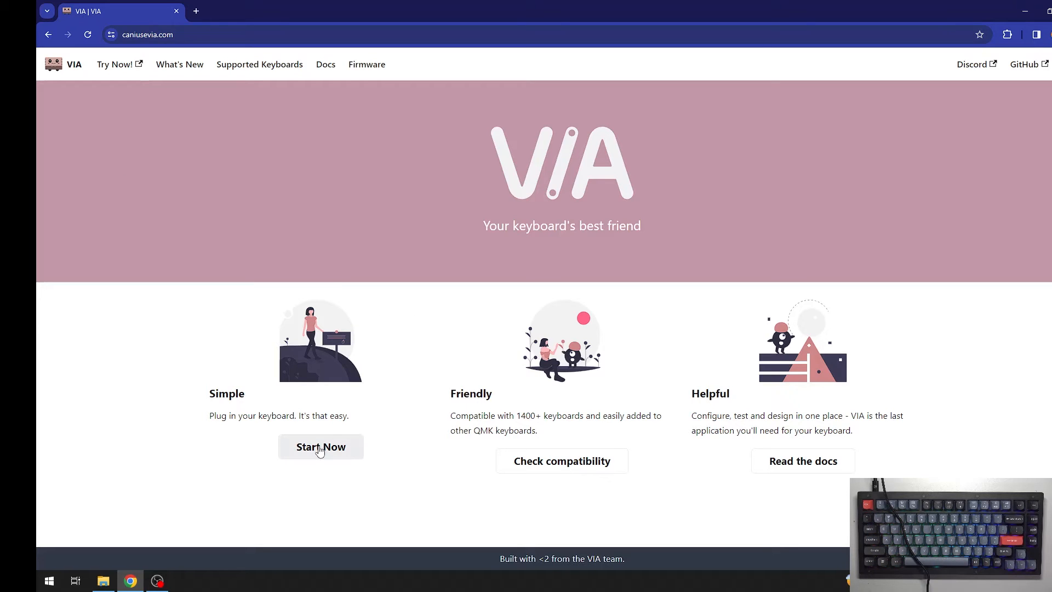
left_click(321, 447)
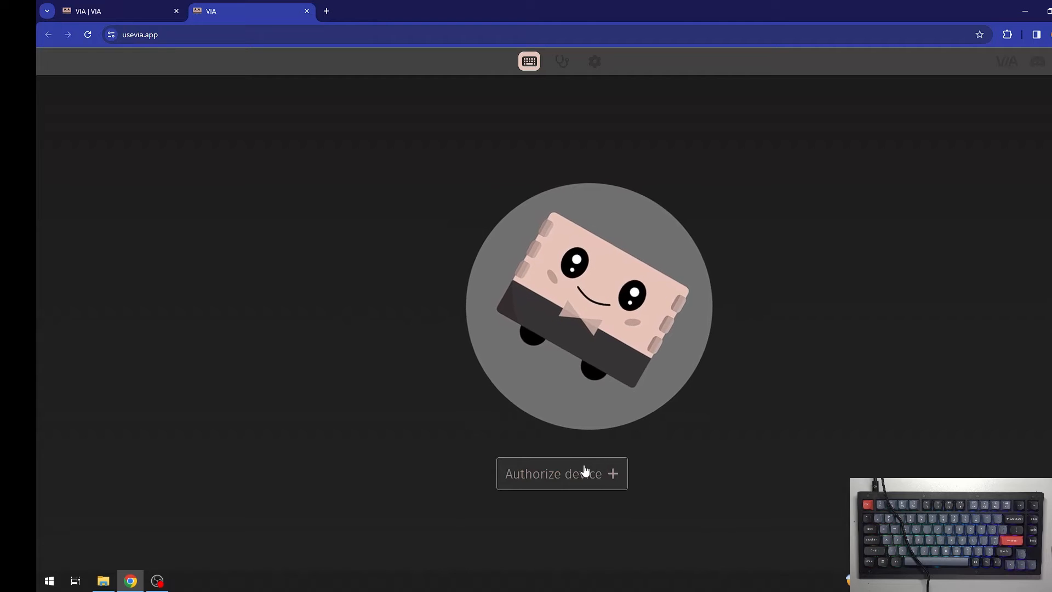
left_click(554, 473)
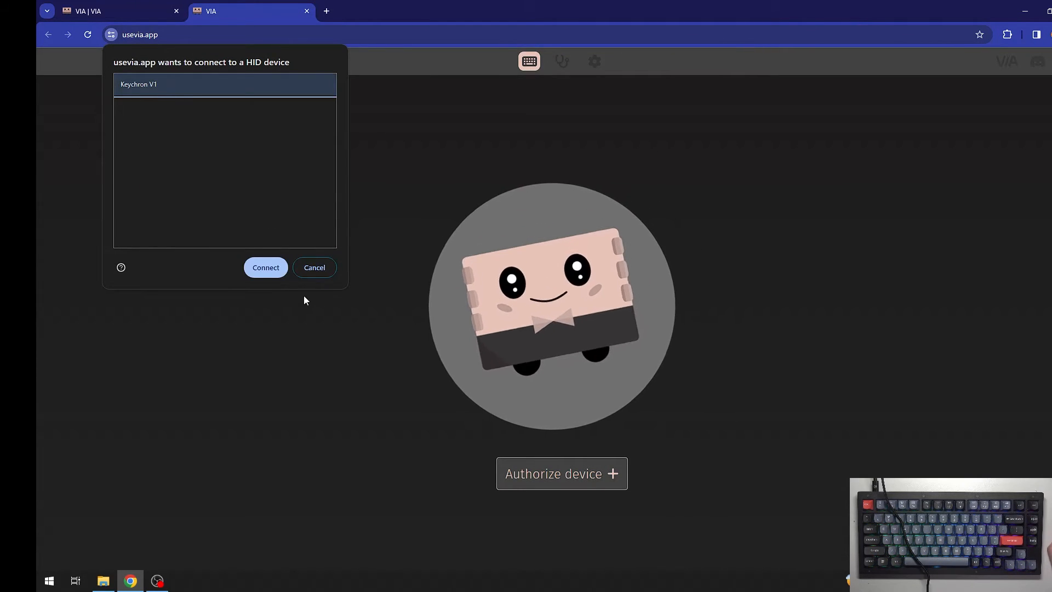
Step: Connect the Keychron V1 from the HID picker so its layer 0 layout loads
left_click(265, 267)
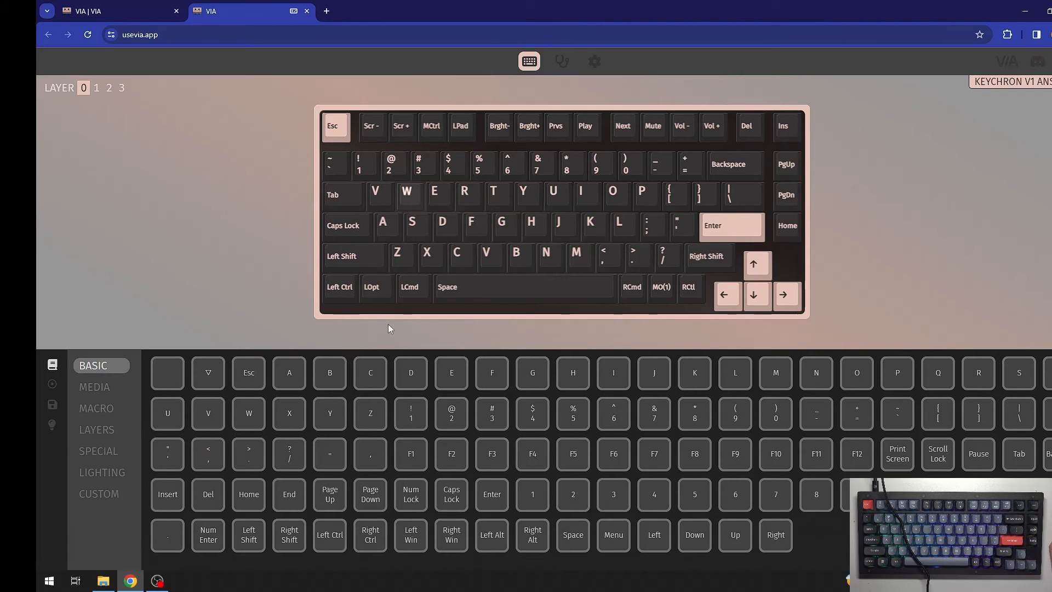
mouse_move(82, 378)
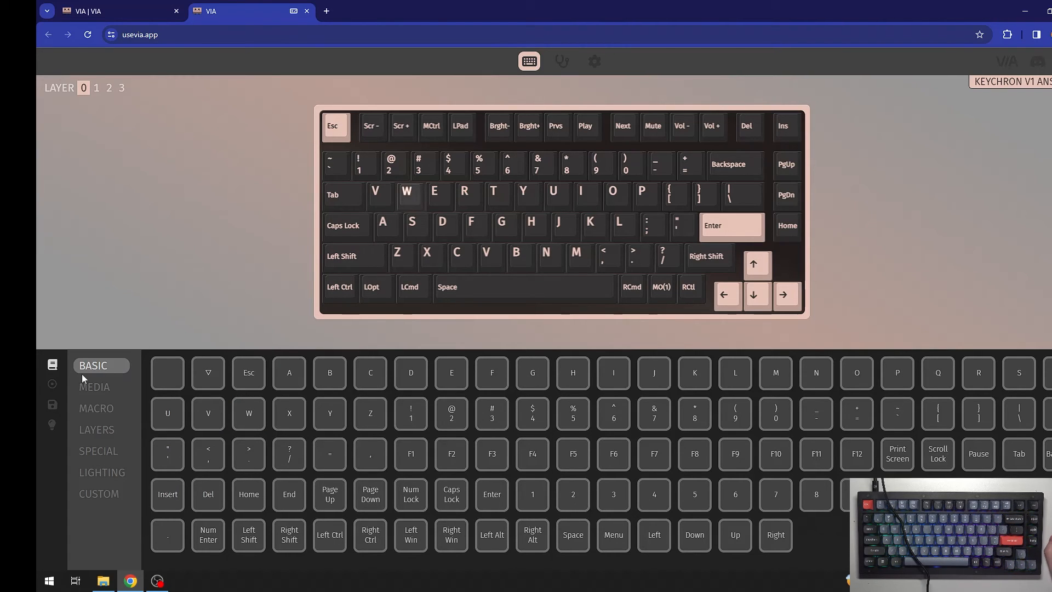